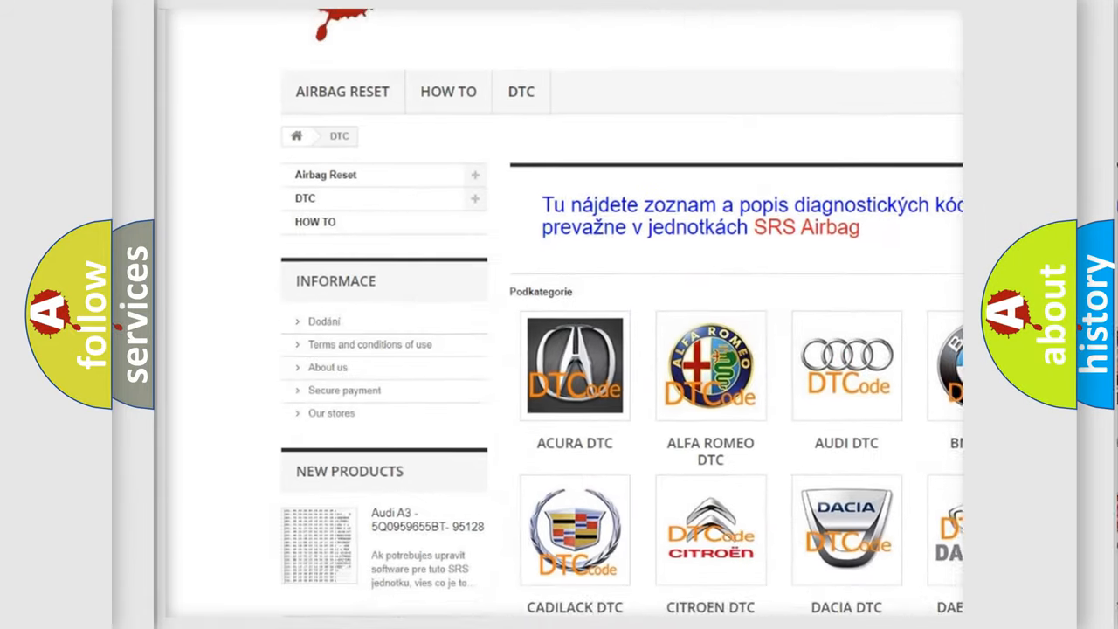
Scroll the airbagreset.sk DTC page to show the manufacturer code categories, Acura through Infiniti.
scroll("down", 3)
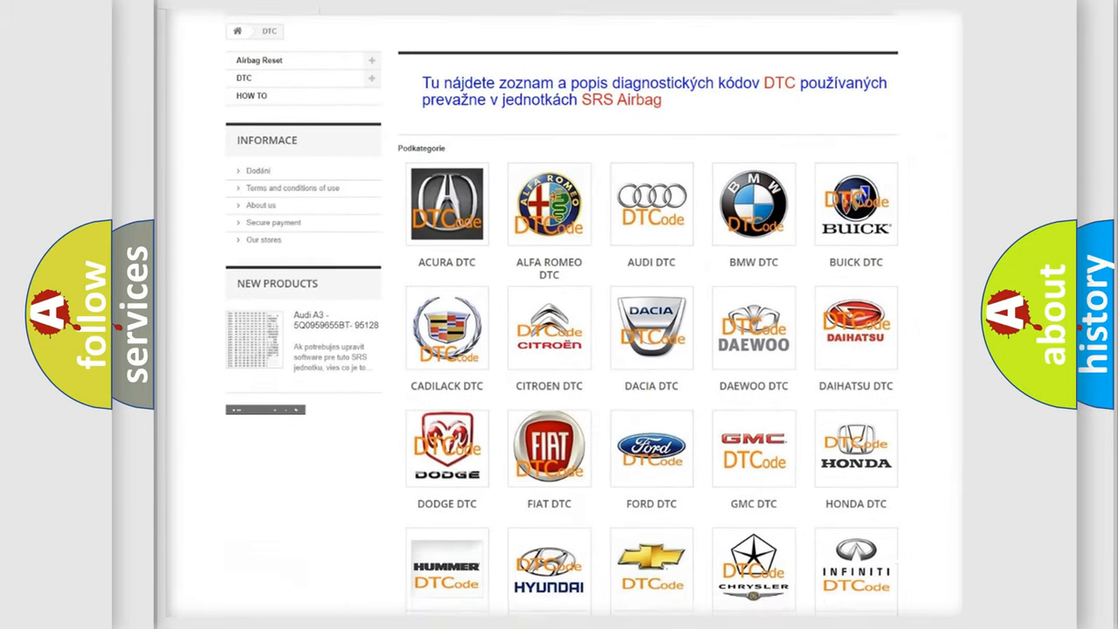
scroll("down", 3)
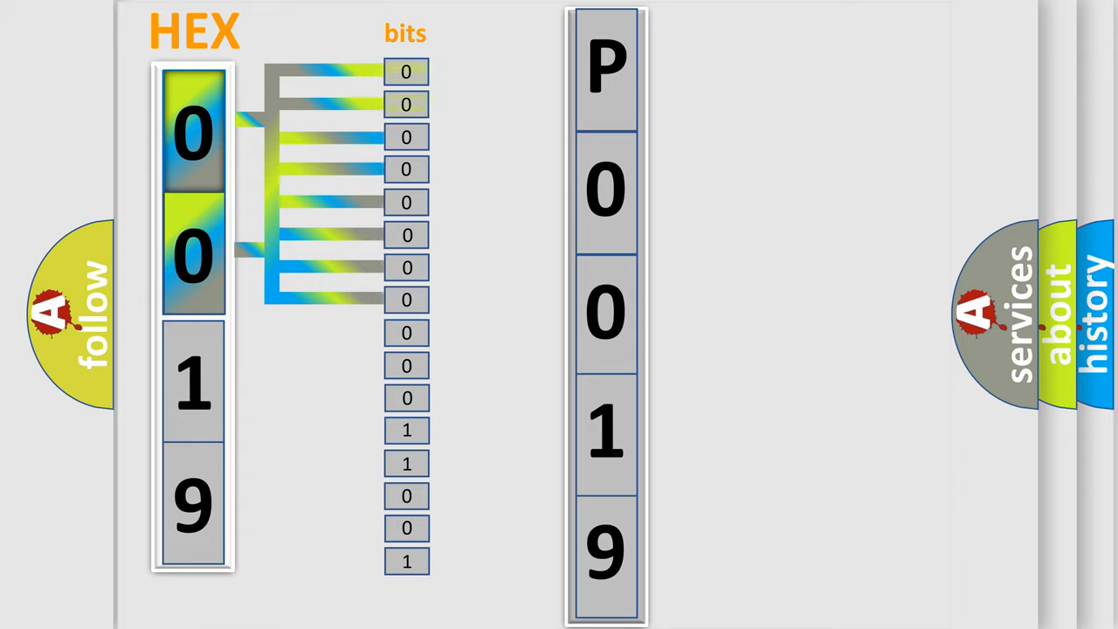
Advance the slide to highlight the first two bits (00) of HEX 0019, which determine P.
left_click(405, 104)
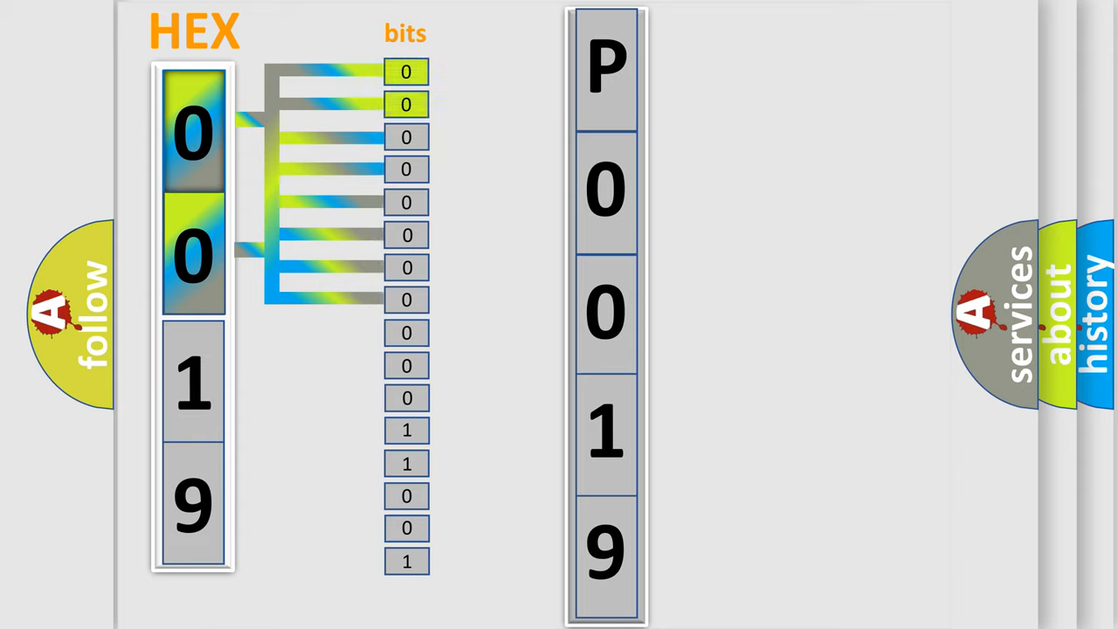